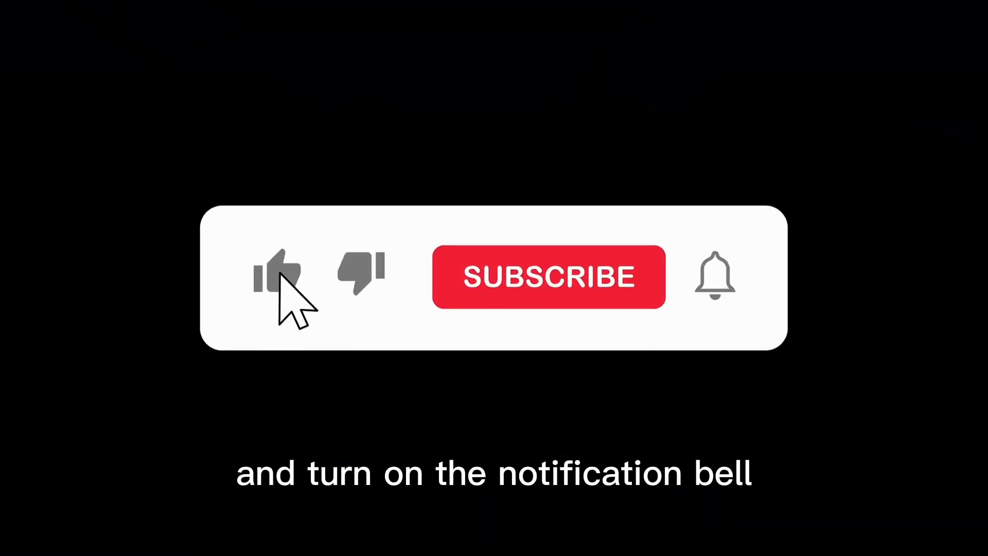
Animate the Like turning blue and SUBSCRIBE becoming a grey SUBSCRIBED.
click(548, 276)
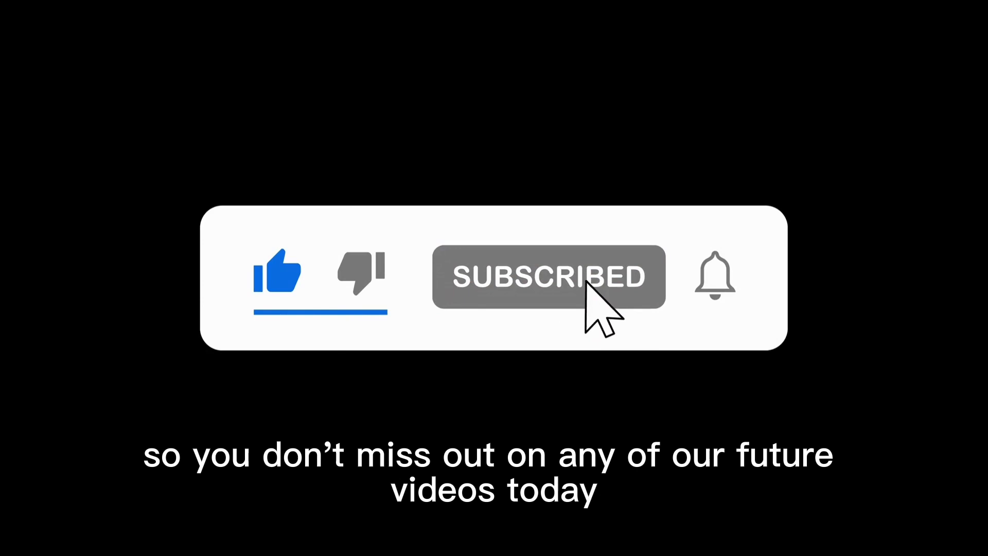